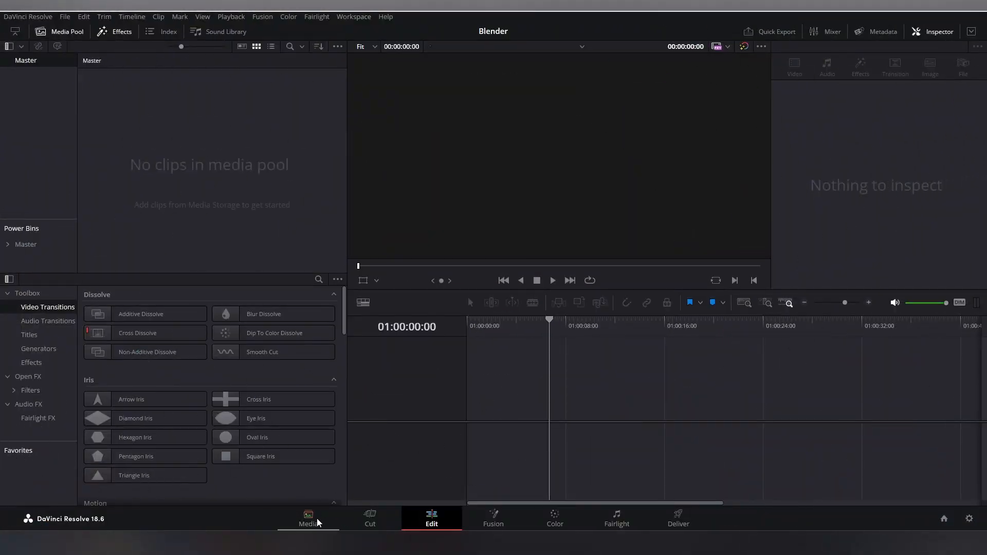
# Switch the project to the Media page
pyautogui.click(308, 518)
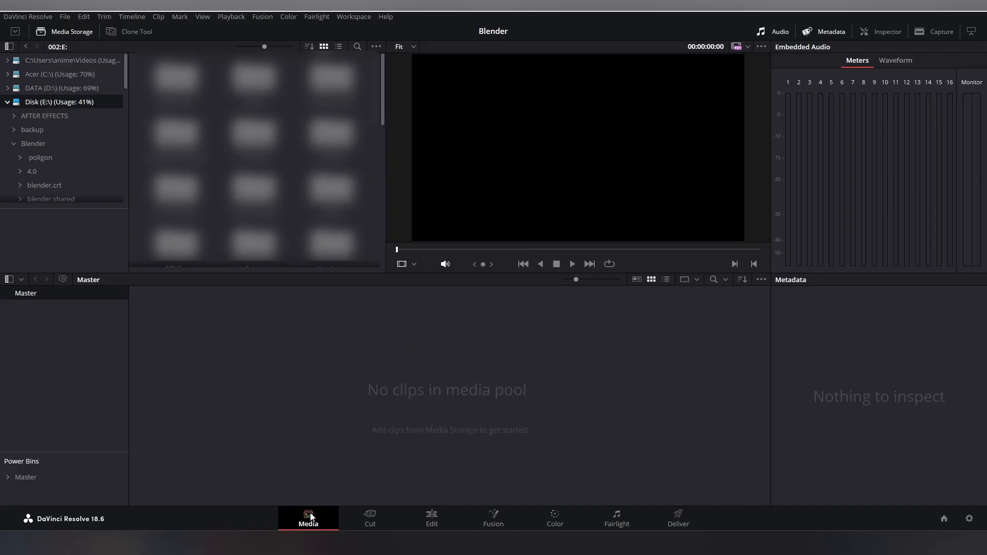
# Show the Workspace display options over the Media page
pyautogui.click(353, 16)
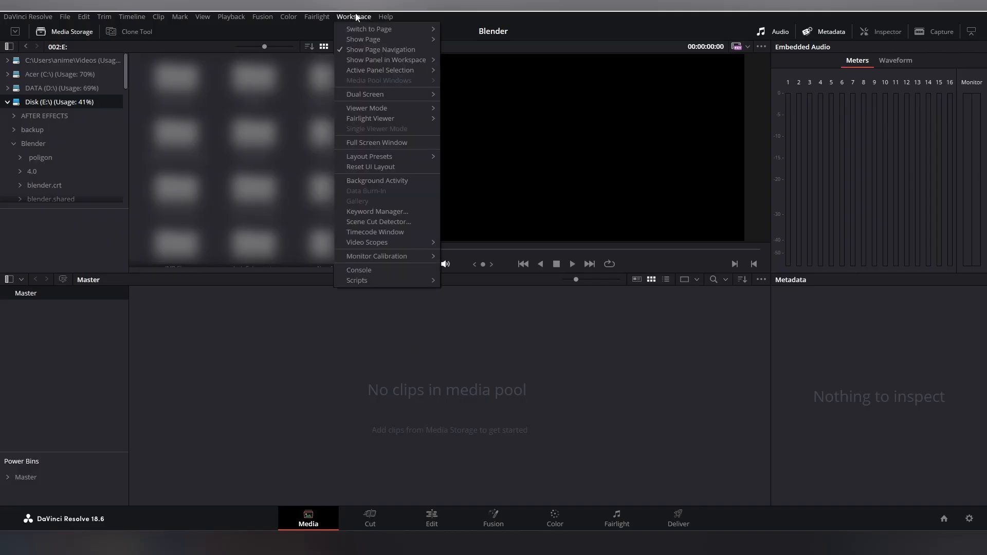
pyautogui.moveTo(364, 39)
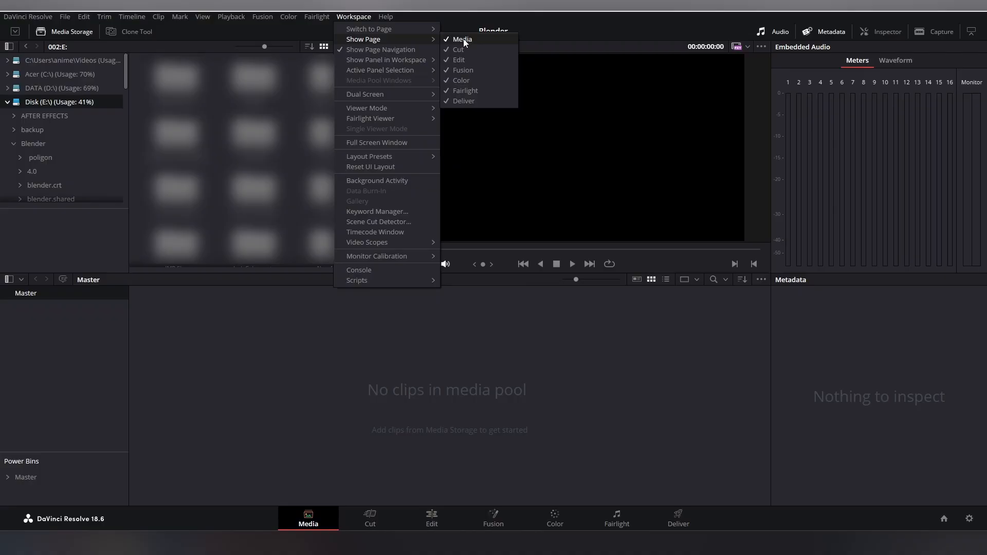
pyautogui.moveTo(351, 404)
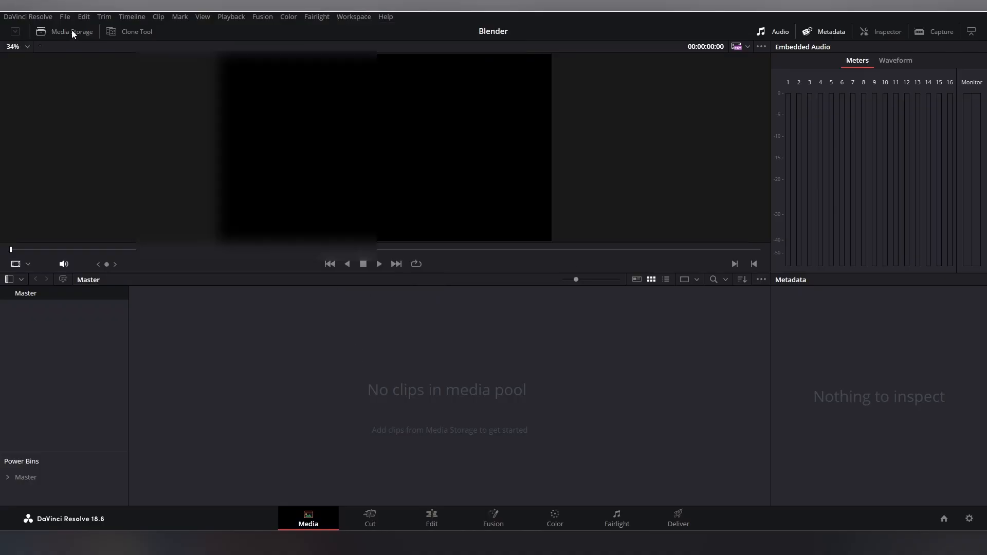
# Bring back the Media Storage browser with drive E's folder list
pyautogui.click(71, 32)
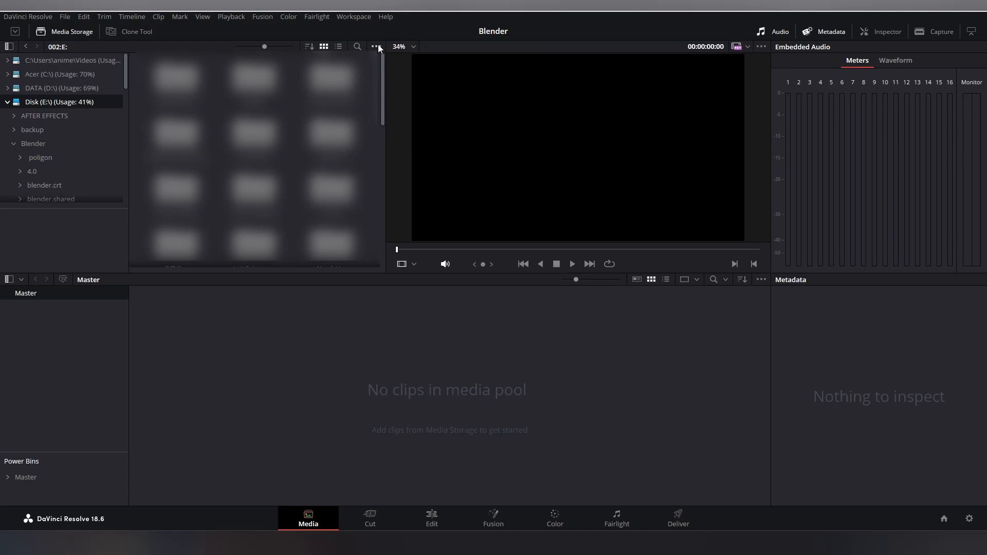
pyautogui.click(377, 46)
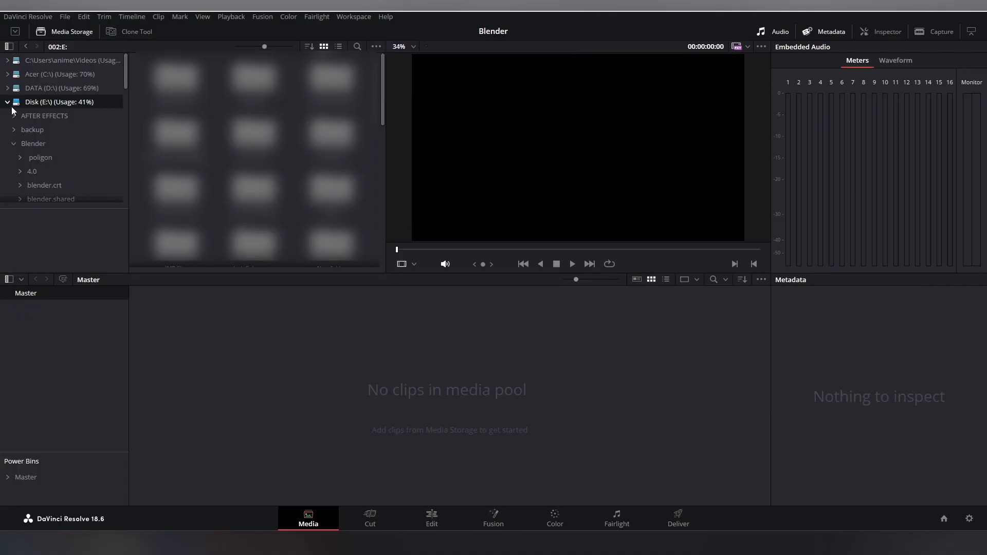
# Add the v1 donut render folder as one [0001-0160].png clip and move to the Edit page
pyautogui.click(7, 102)
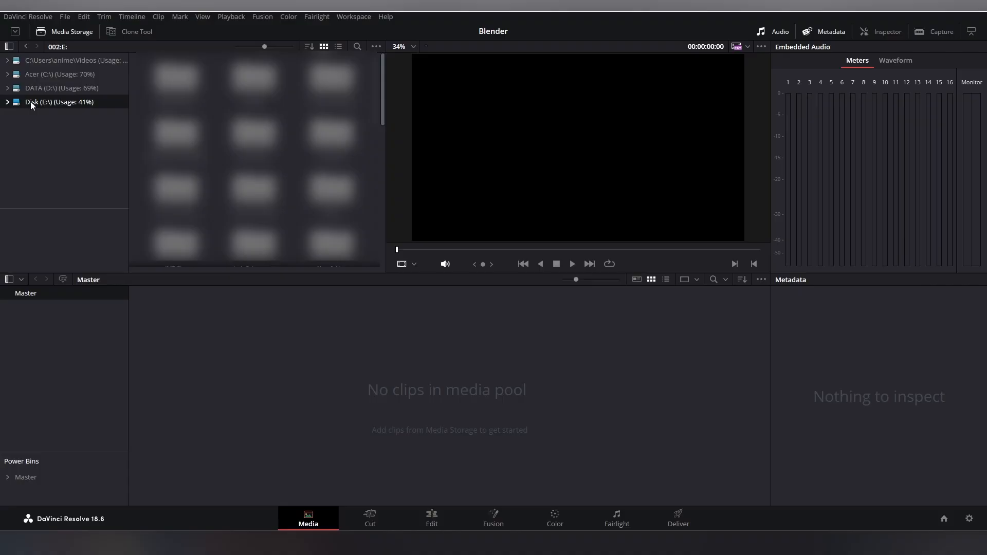
pyautogui.click(58, 102)
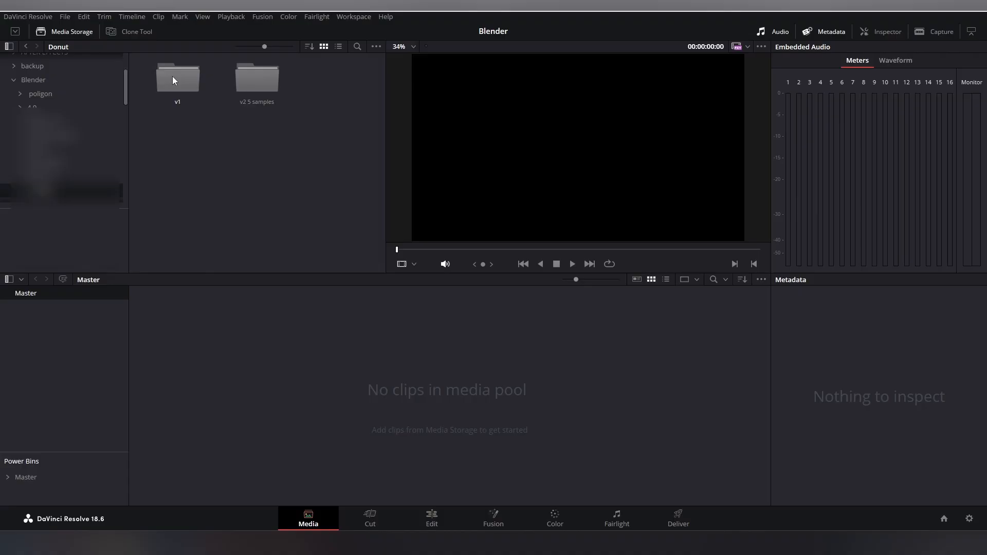
pyautogui.moveTo(175, 80)
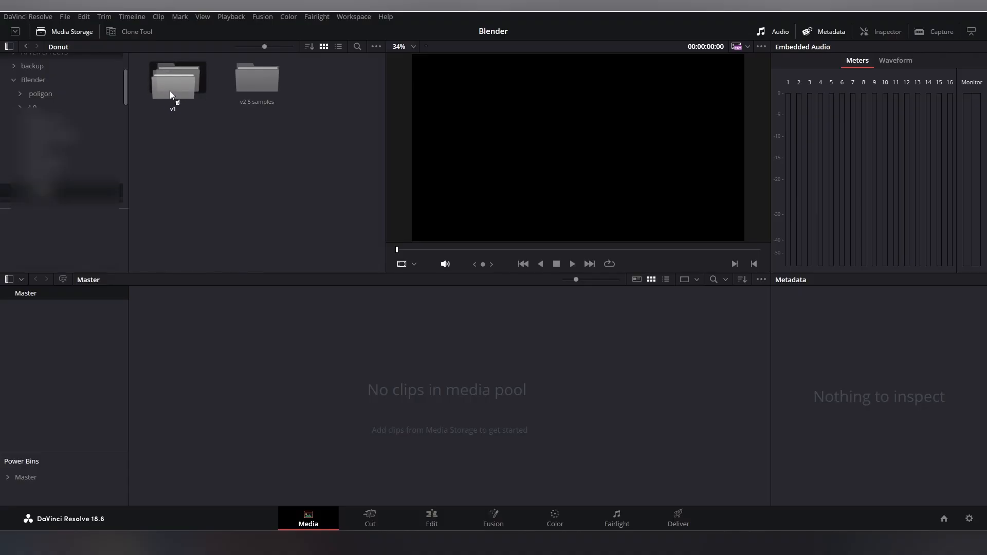
pyautogui.doubleClick(177, 77)
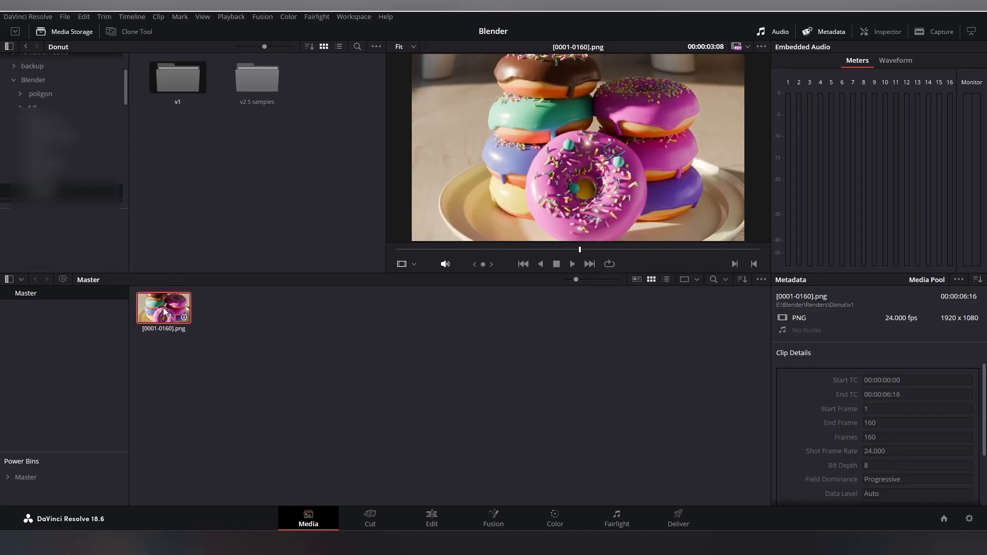
pyautogui.click(431, 518)
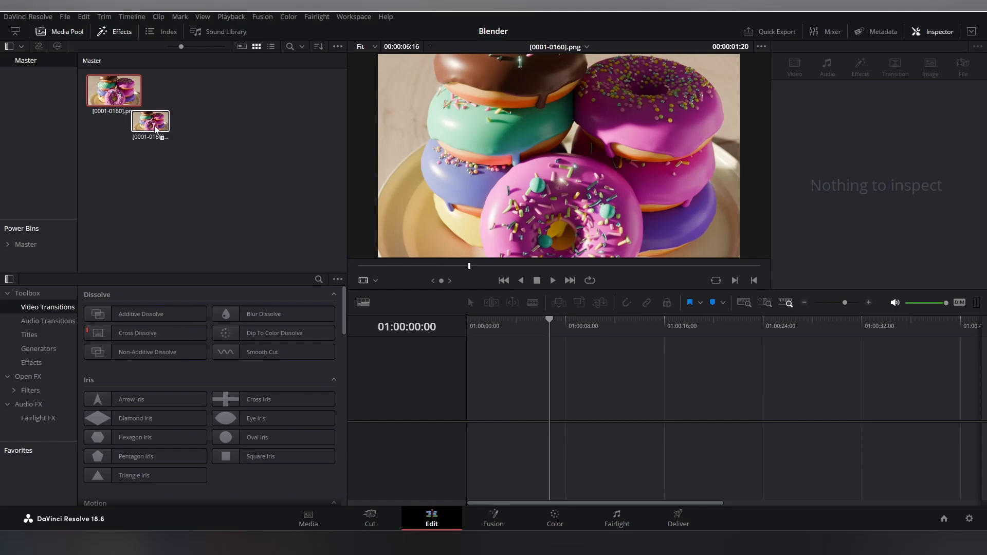
# Place the [0001-0160].png clip on Video 1 of a new Timeline 1 and play it back
pyautogui.moveTo(150, 119); pyautogui.dragTo(133, 150)
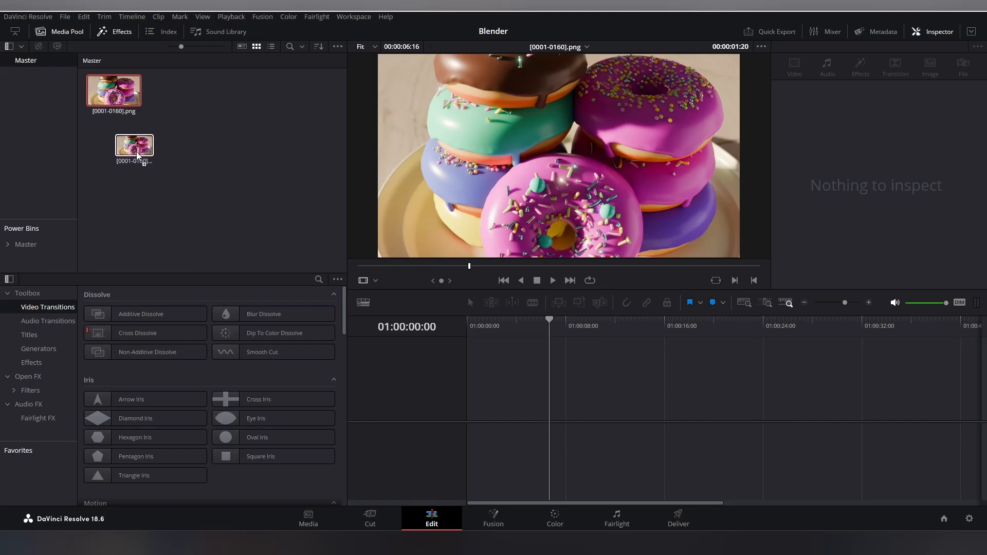
pyautogui.moveTo(133, 146); pyautogui.dragTo(582, 397)
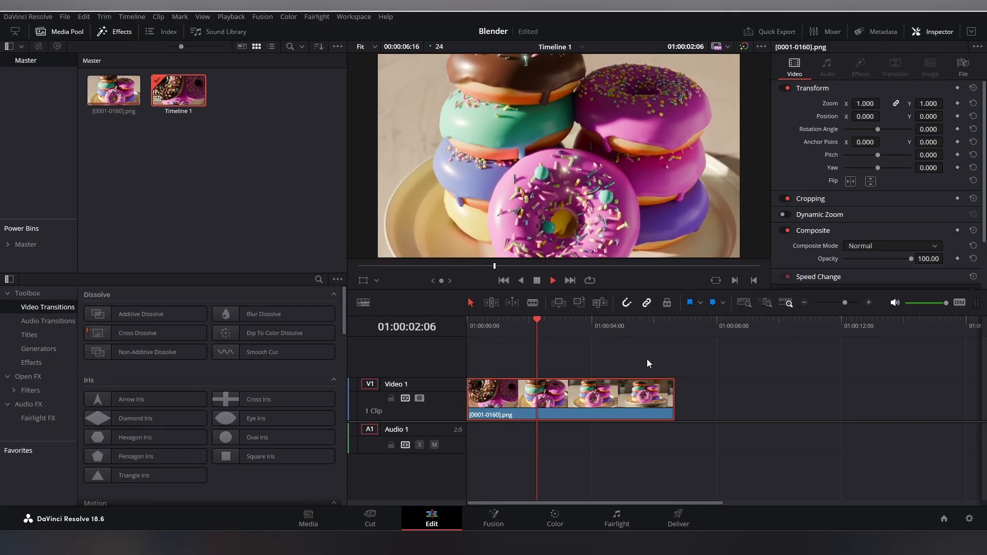
pyautogui.click(599, 319)
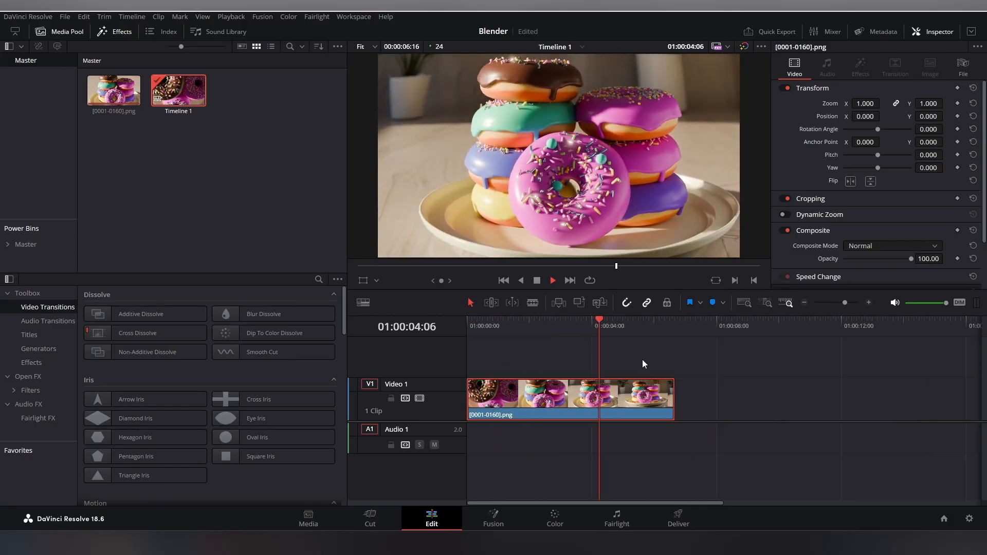